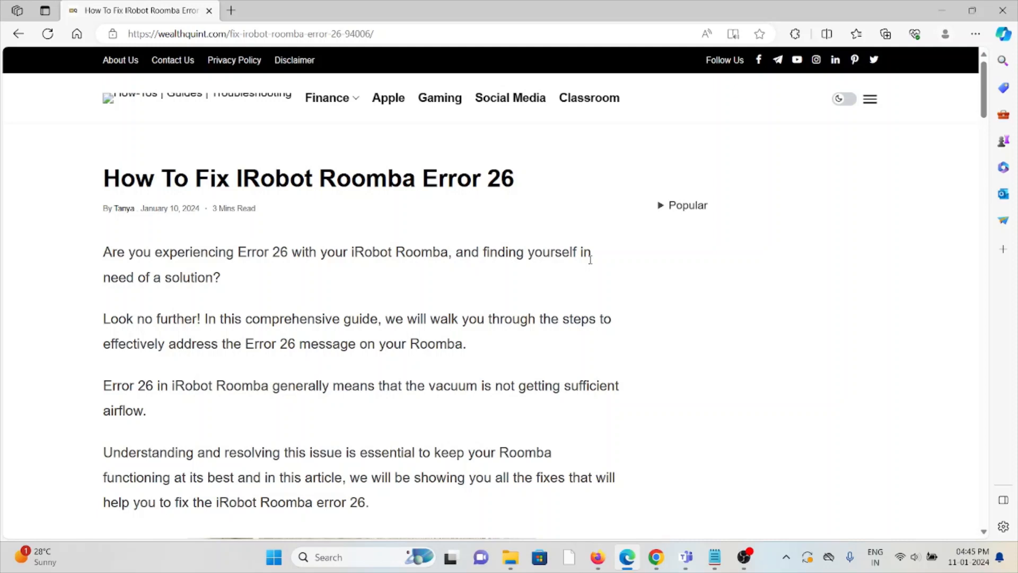
Step: Scroll past the intro and image to the list of fixes, starting with cleaning the bin filter
scroll(down, 3)
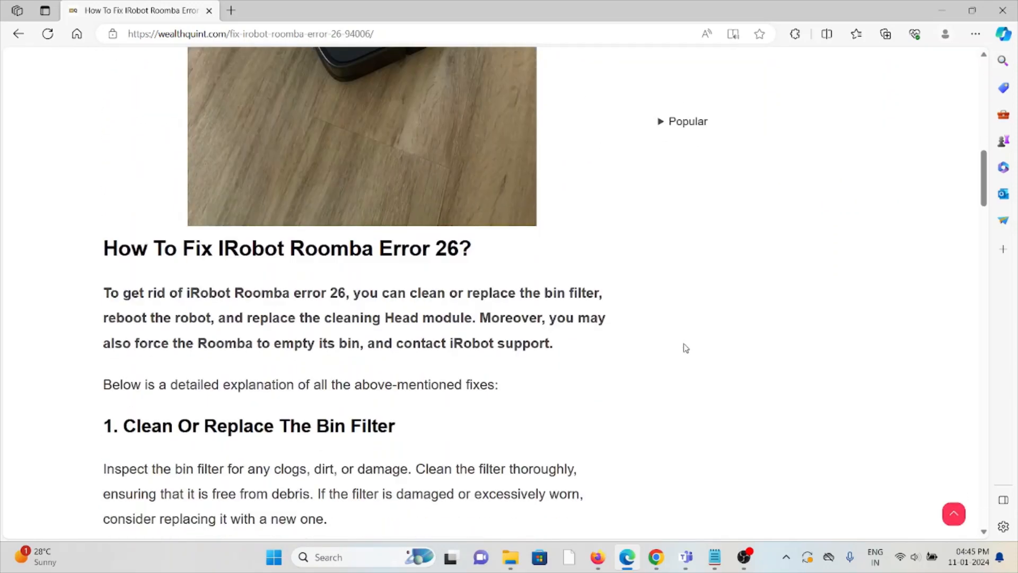
scroll(down, 3)
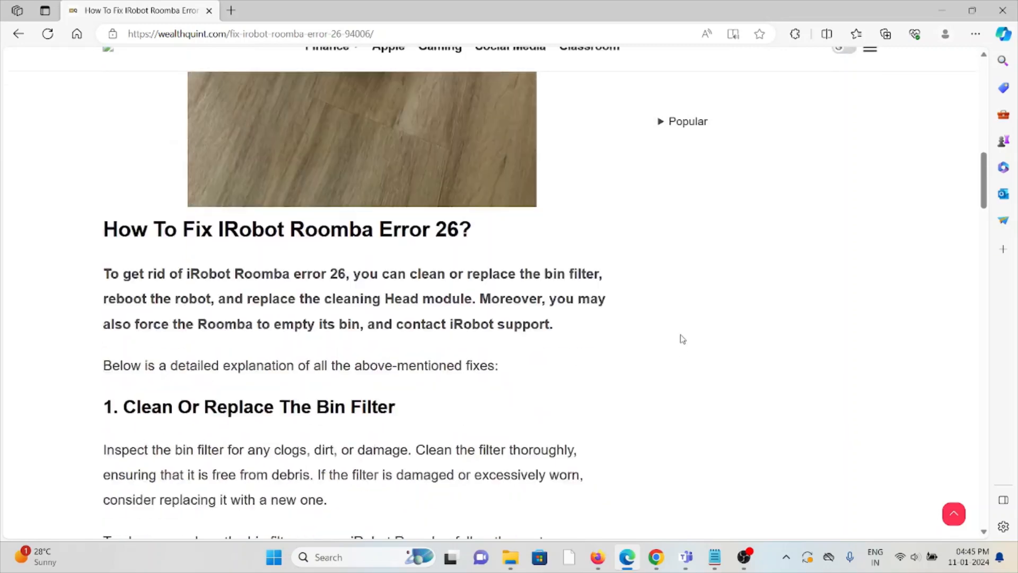
Step: Scroll through the Cleaning and Replacing the Bin Filter bullet lists to the Reboot The Robot fix
scroll(down, 3)
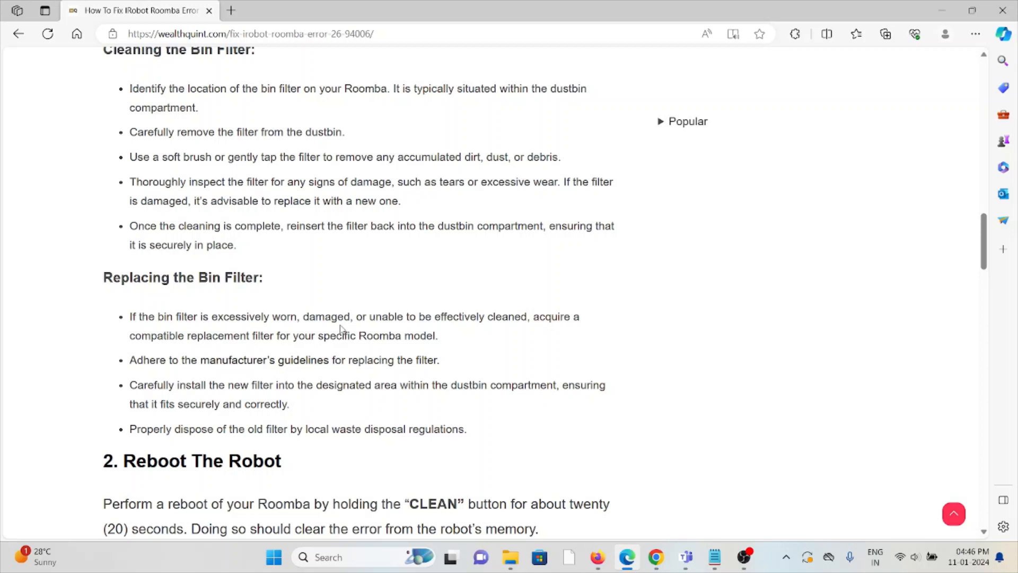
mouse_move(351, 401)
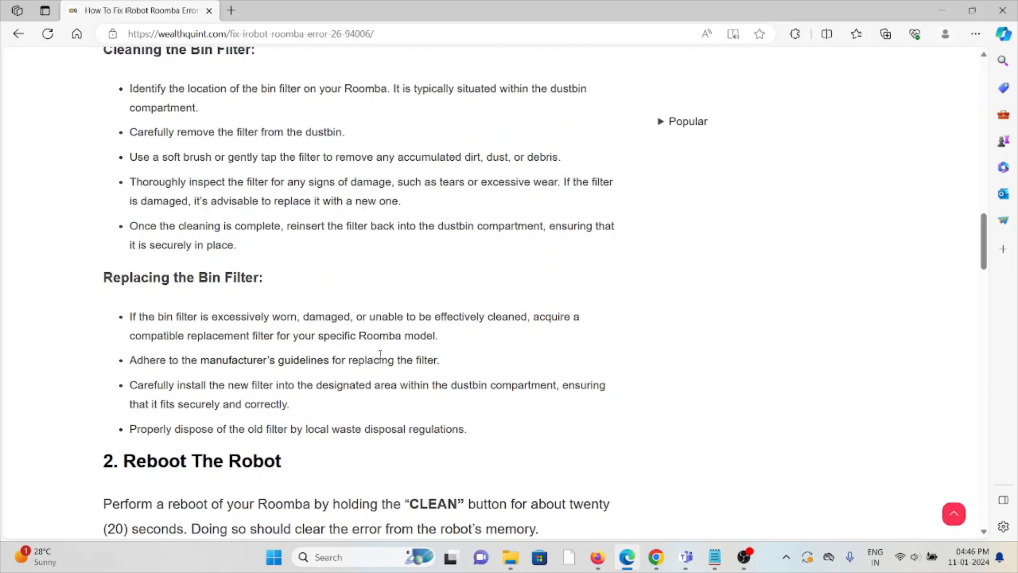
mouse_move(421, 415)
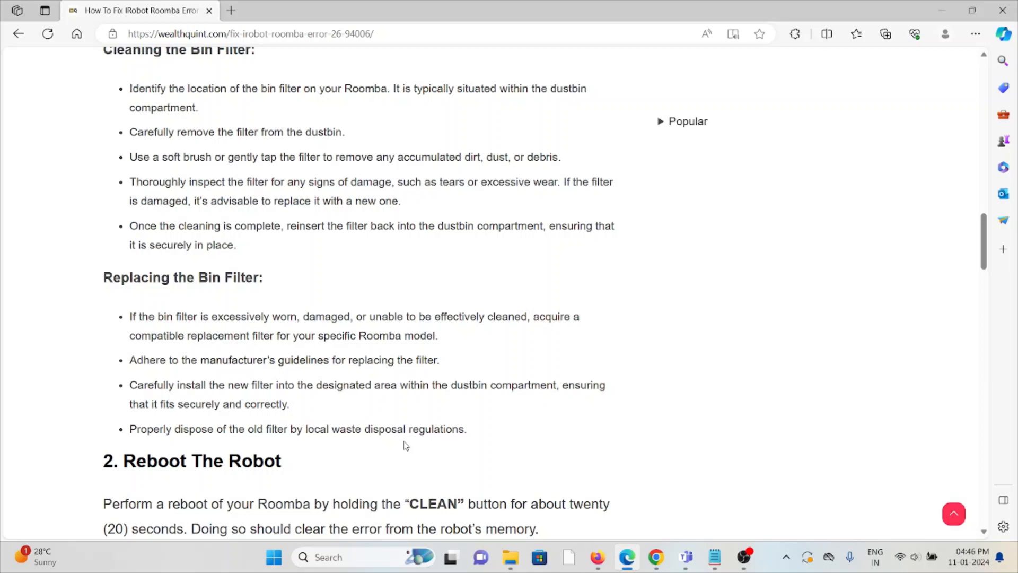
mouse_move(479, 369)
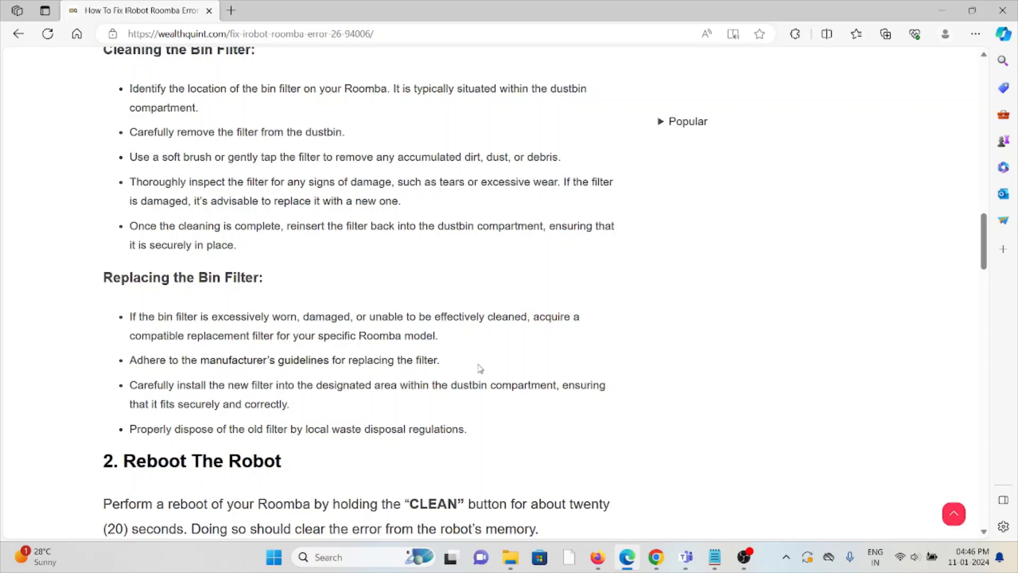
Step: Scroll through the reboot steps until section 3, Replace The Cleaning Head Module, appears
scroll(down, 3)
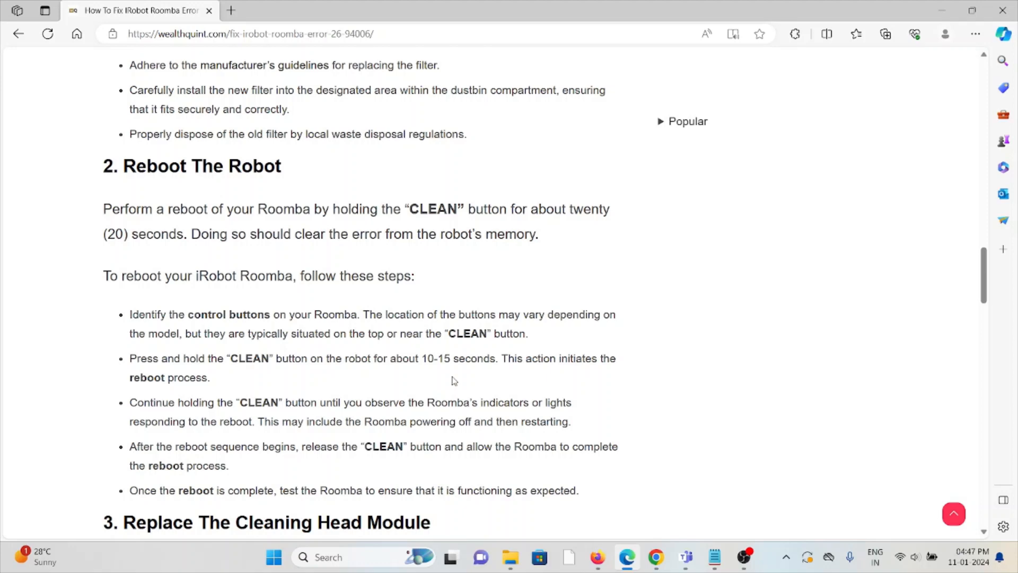
scroll(down, 3)
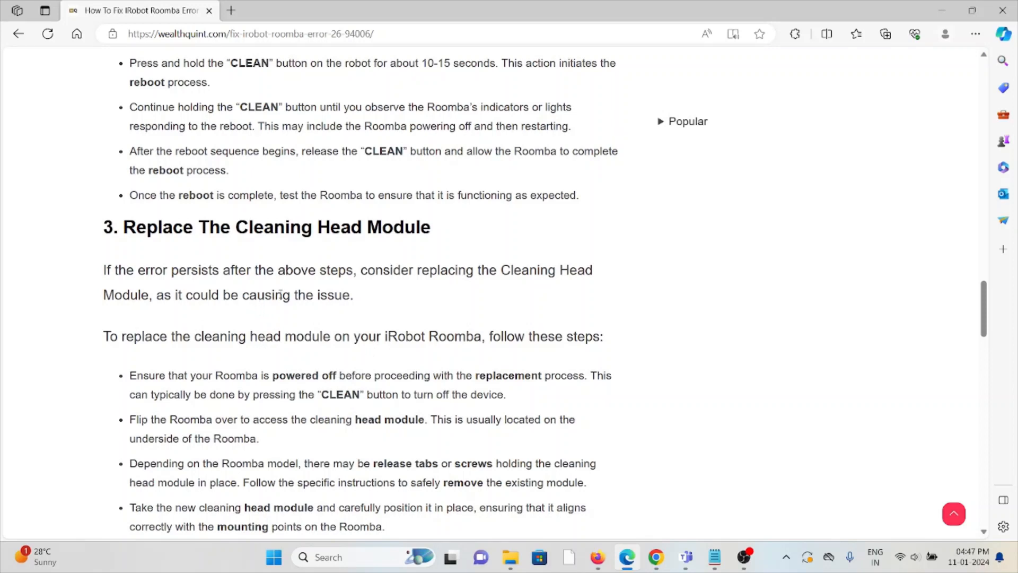
Step: Scroll past the cleaning head module steps to section 4, Force The Roomba To Empty Its Bin
scroll(down, 3)
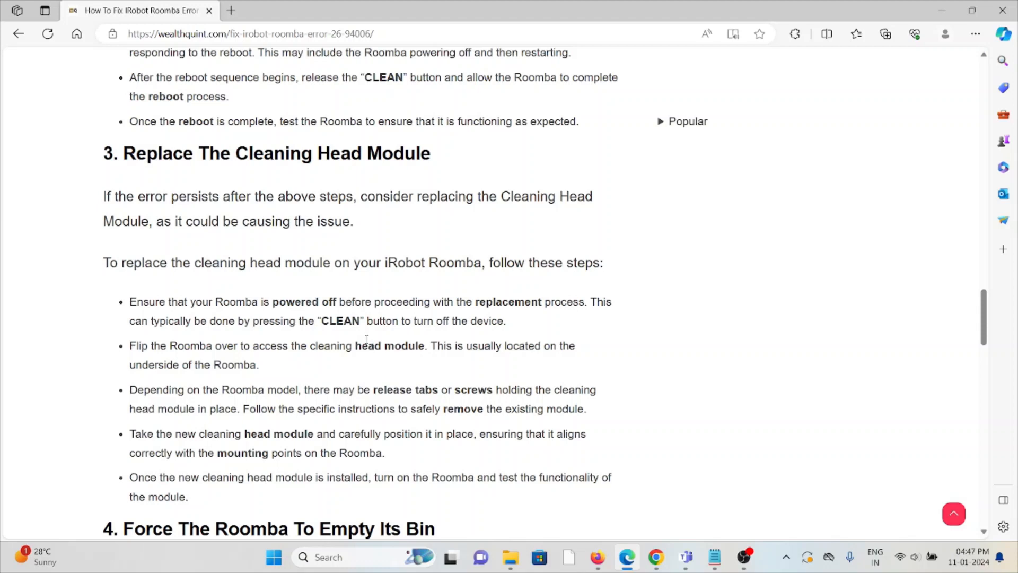
mouse_move(386, 332)
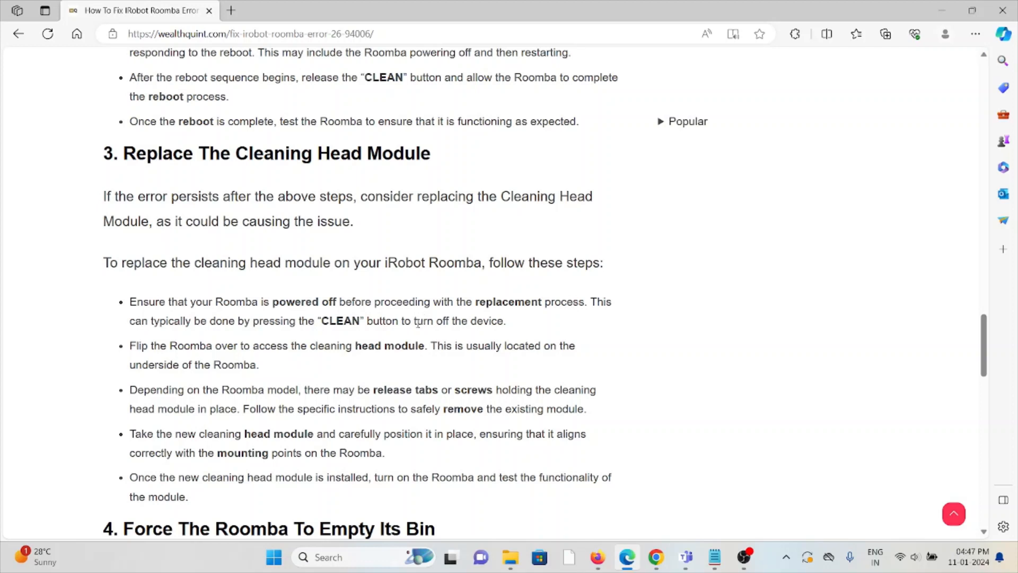
mouse_move(415, 332)
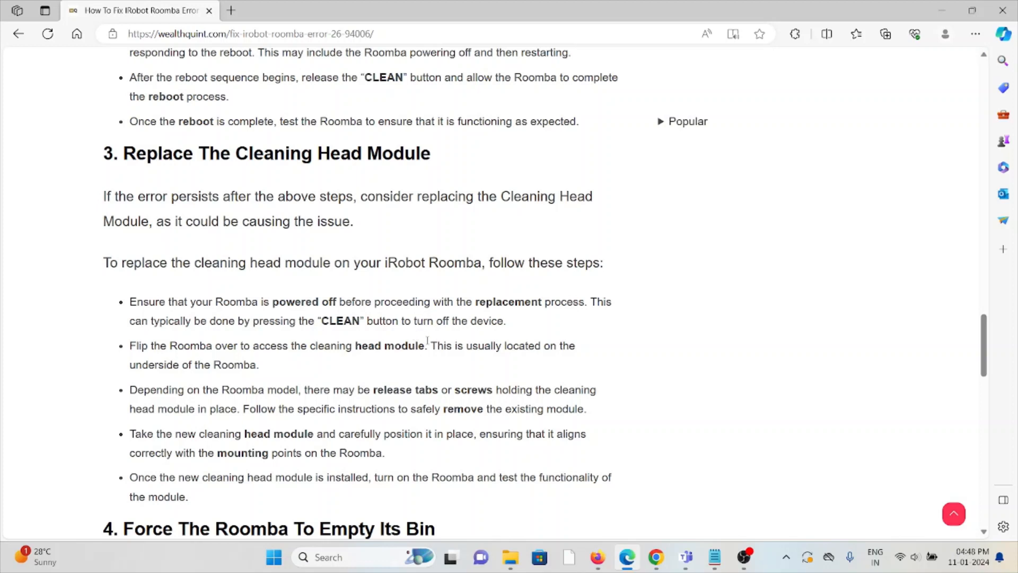
mouse_move(430, 343)
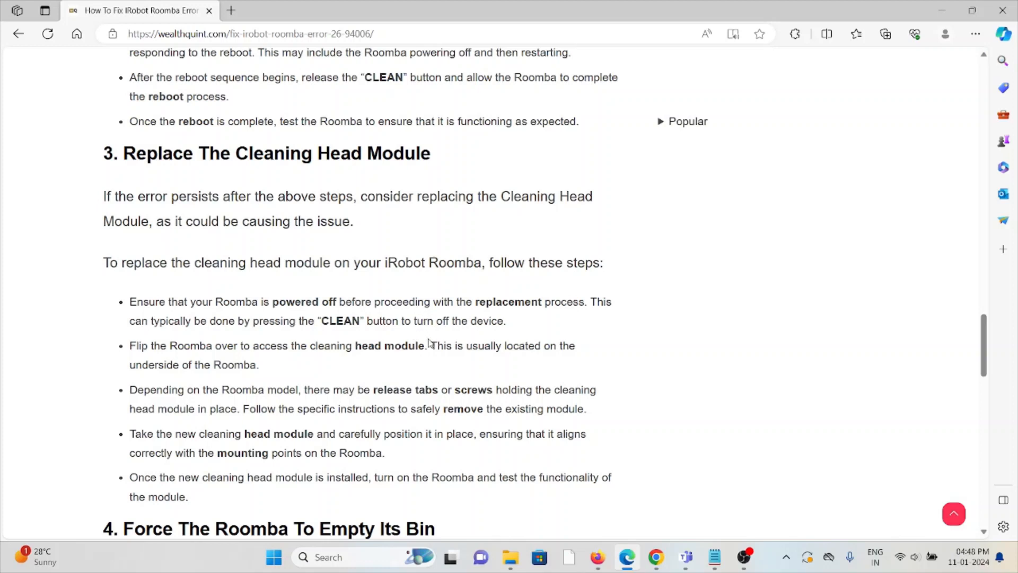
mouse_move(440, 343)
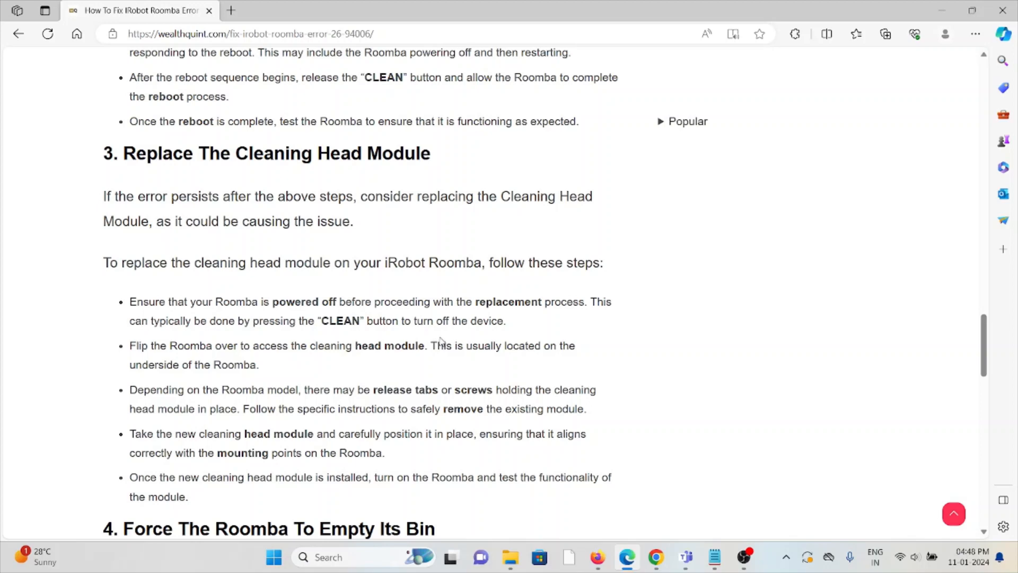
scroll(down, 3)
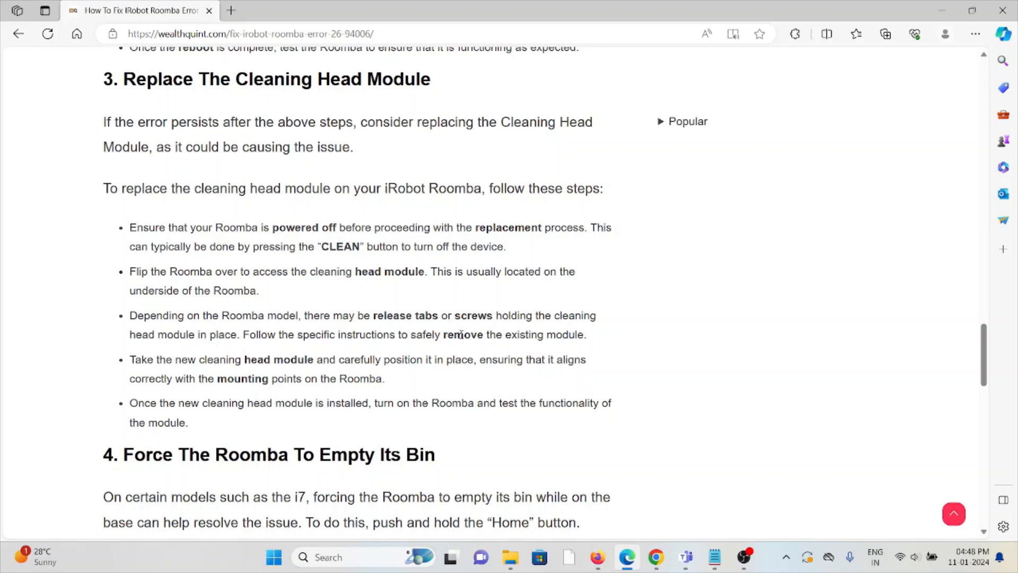
scroll(down, 3)
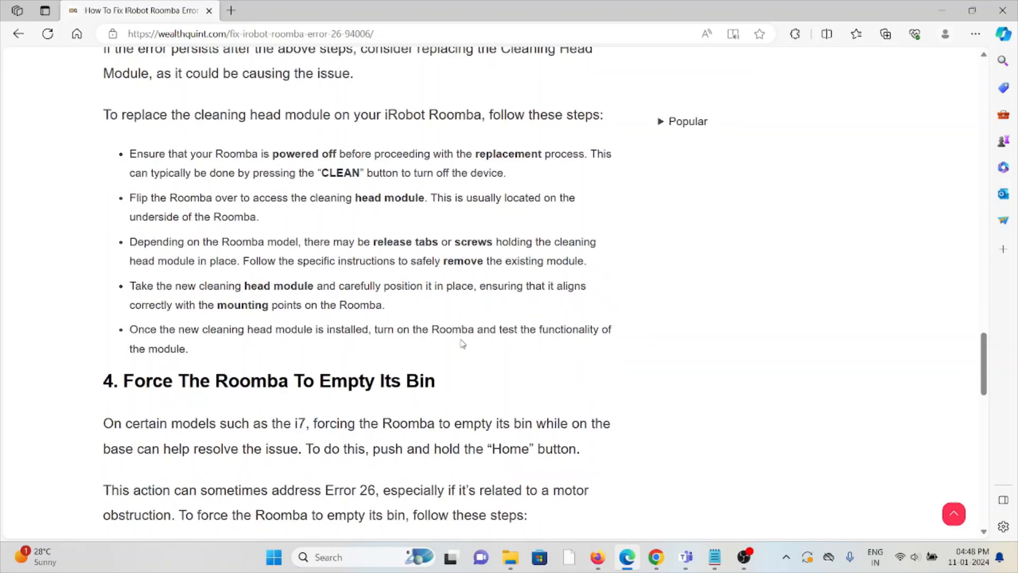
mouse_move(465, 334)
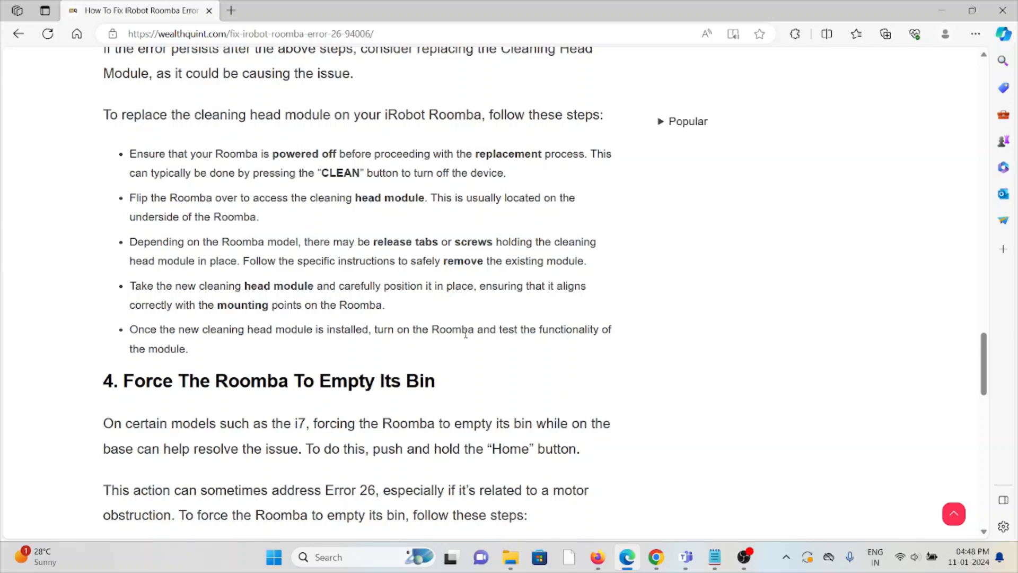
mouse_move(299, 436)
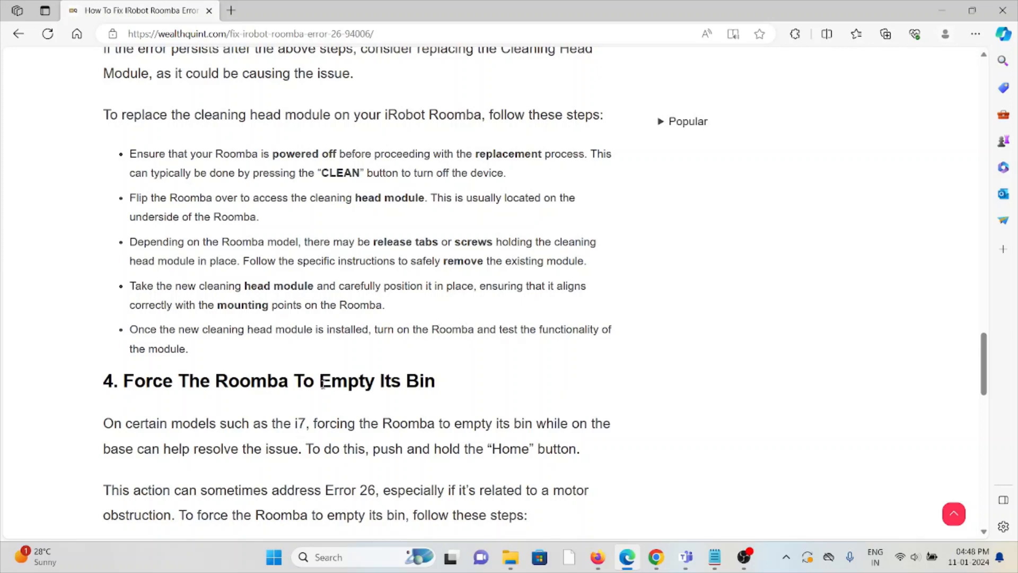
Step: Scroll through the bin-emptying steps to section 5, Contact IRobot Support, and clear the text highlight
scroll(down, 3)
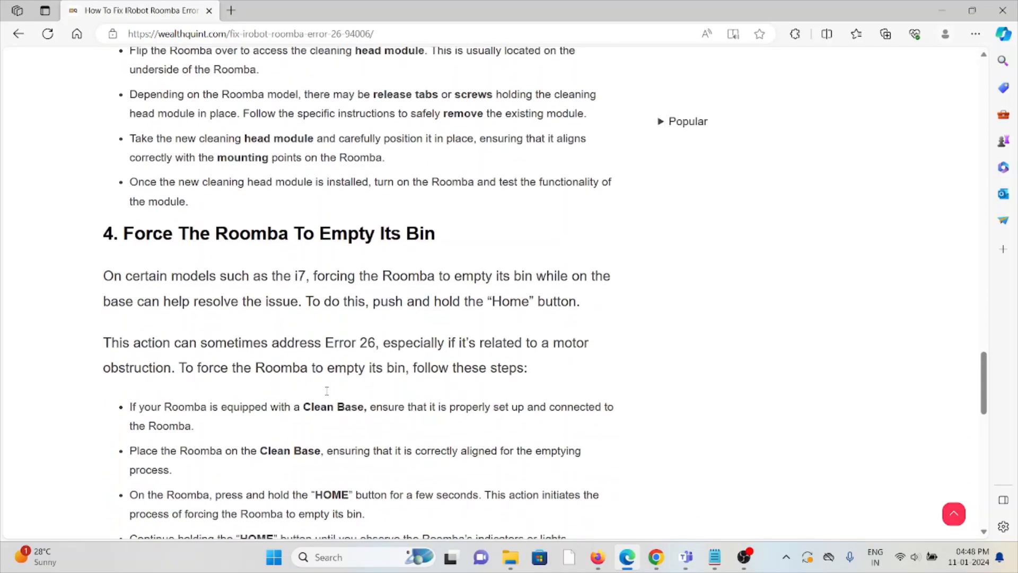
scroll(down, 3)
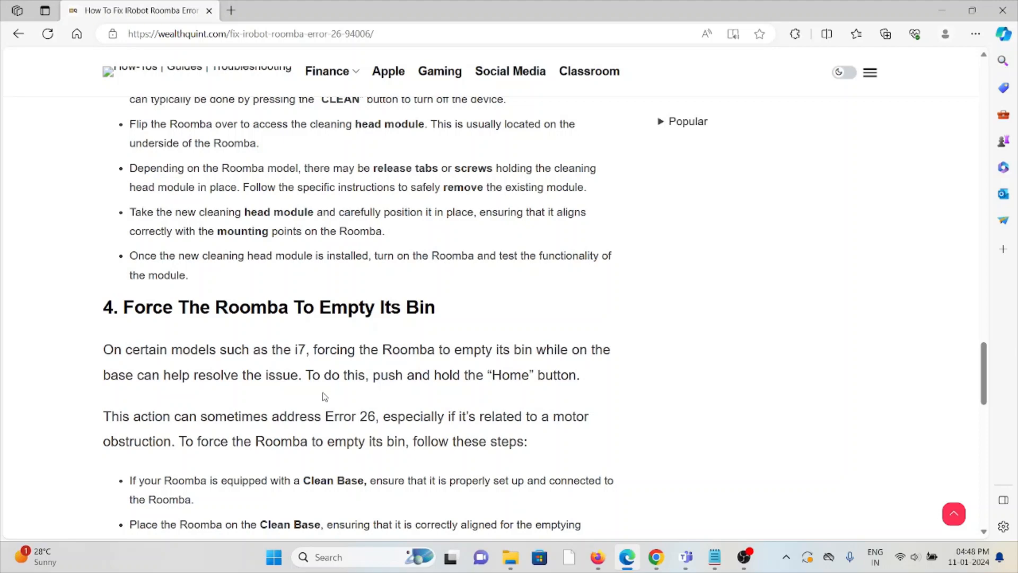
mouse_move(328, 390)
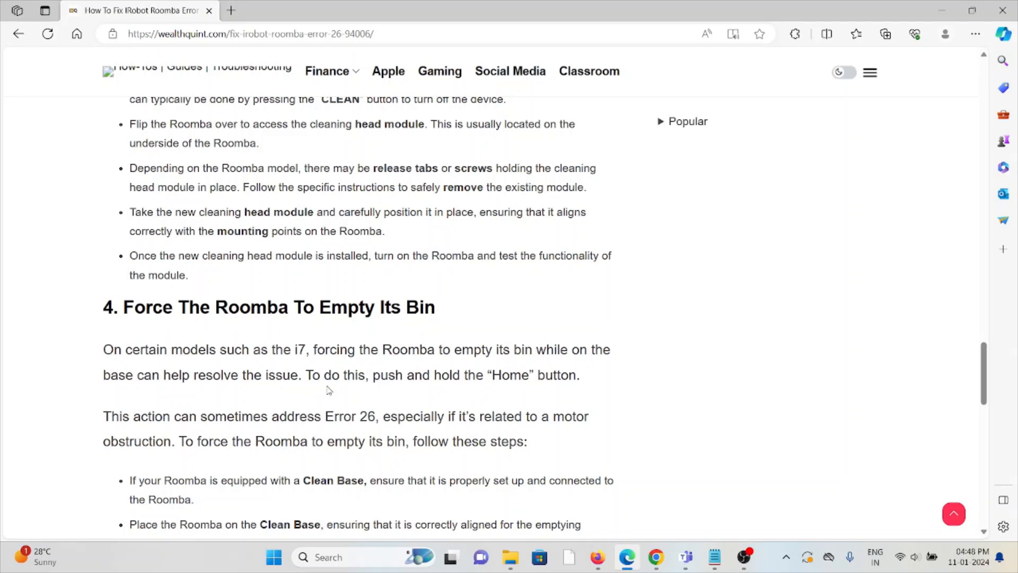
mouse_move(466, 437)
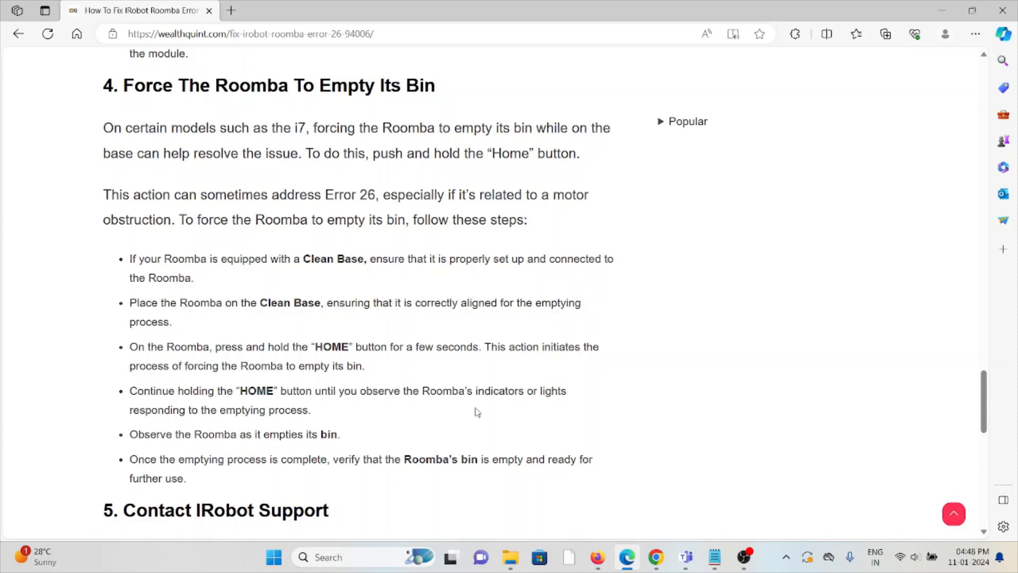
mouse_move(478, 410)
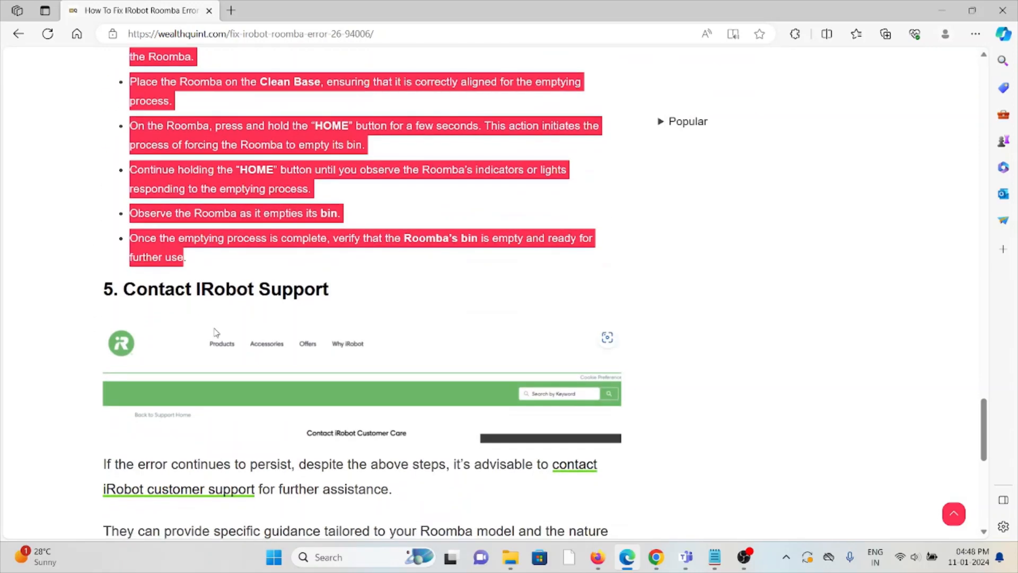
mouse_move(314, 229)
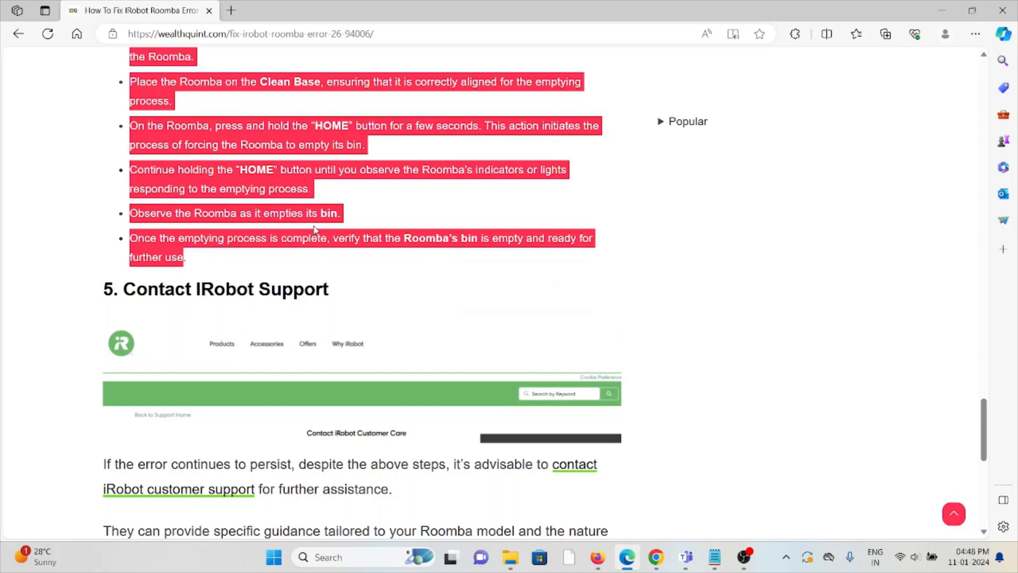
click(318, 212)
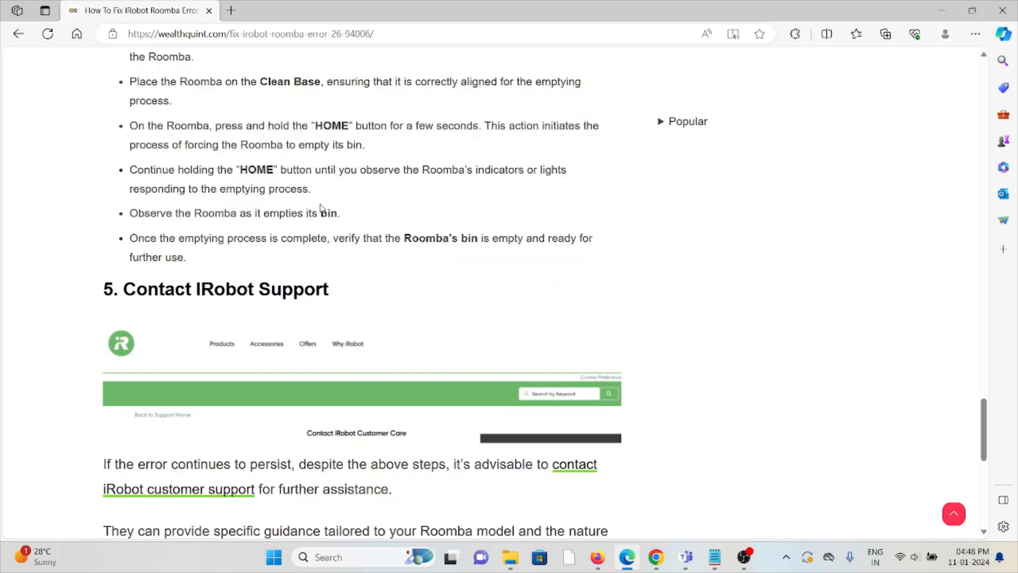
Step: Scroll to the bottom of the page showing Related Articles and the site footer
scroll(down, 3)
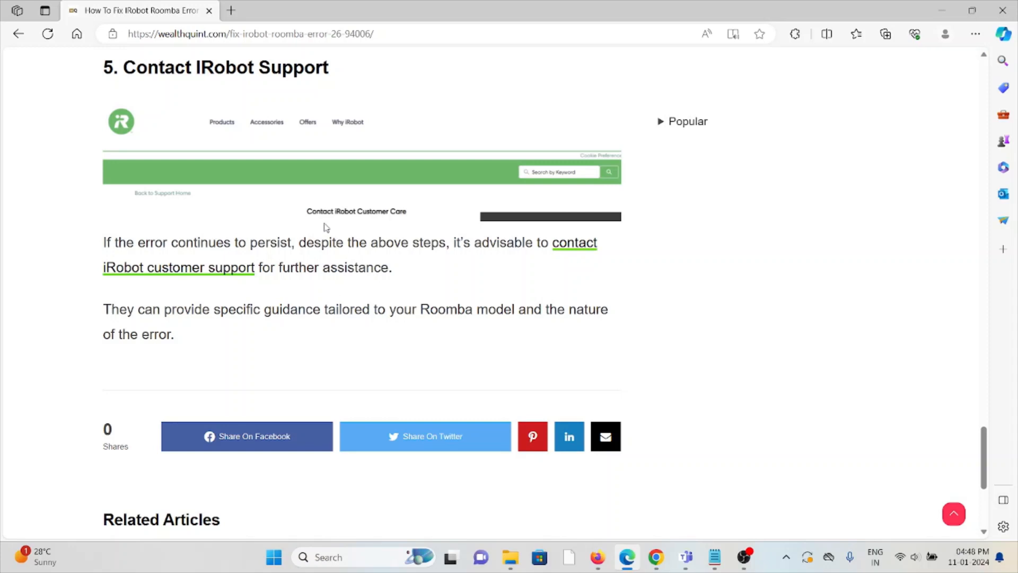
mouse_move(326, 226)
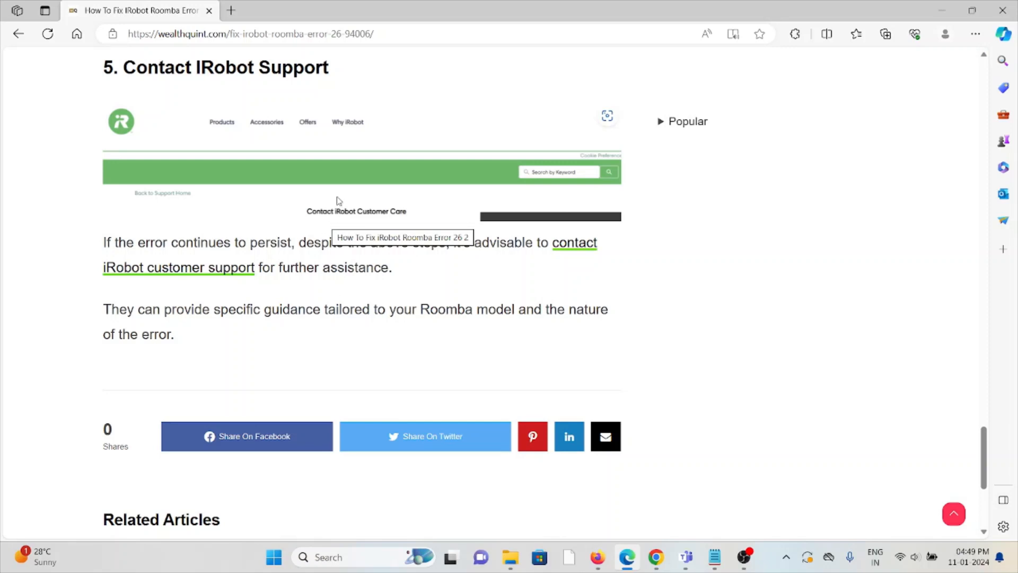
scroll(down, 3)
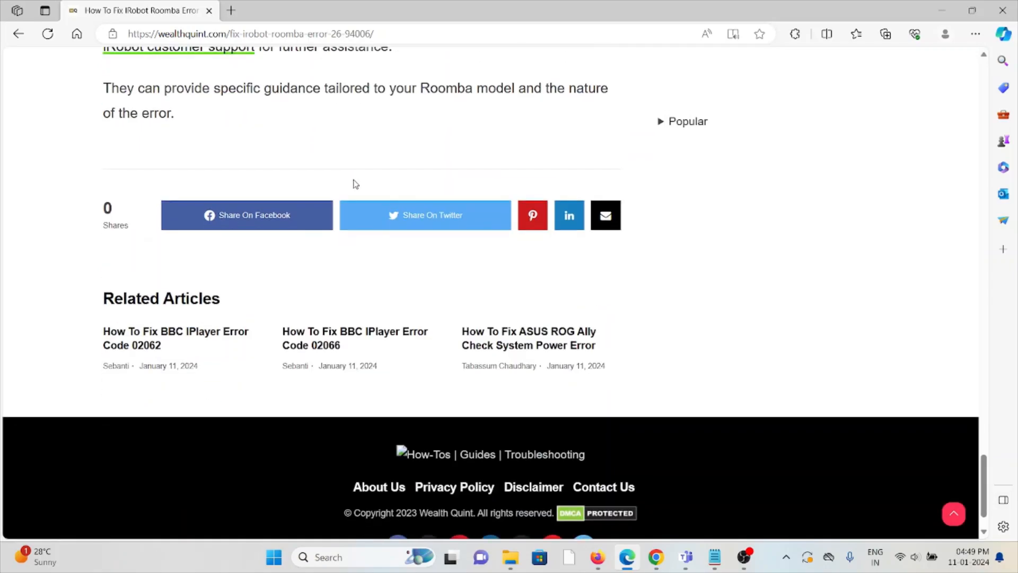